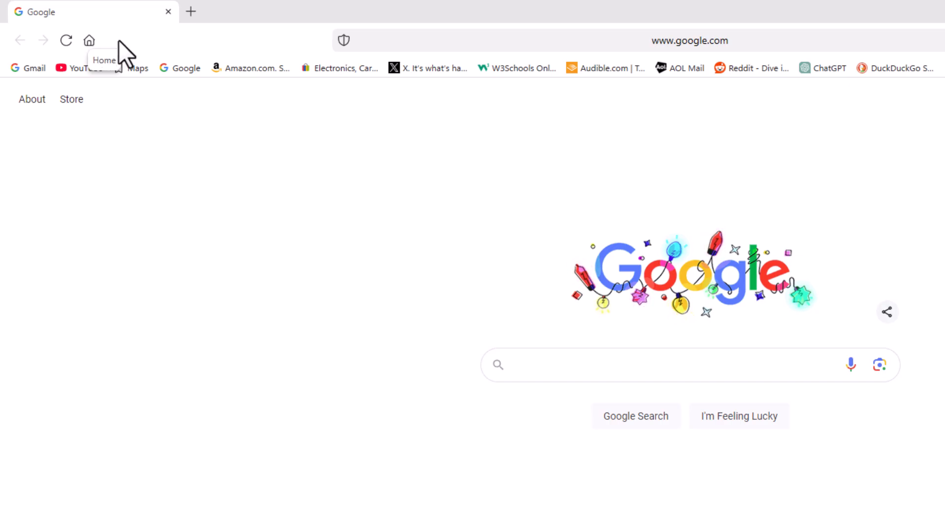
{"action": "mouse_move", "coordinate": [139, 60]}
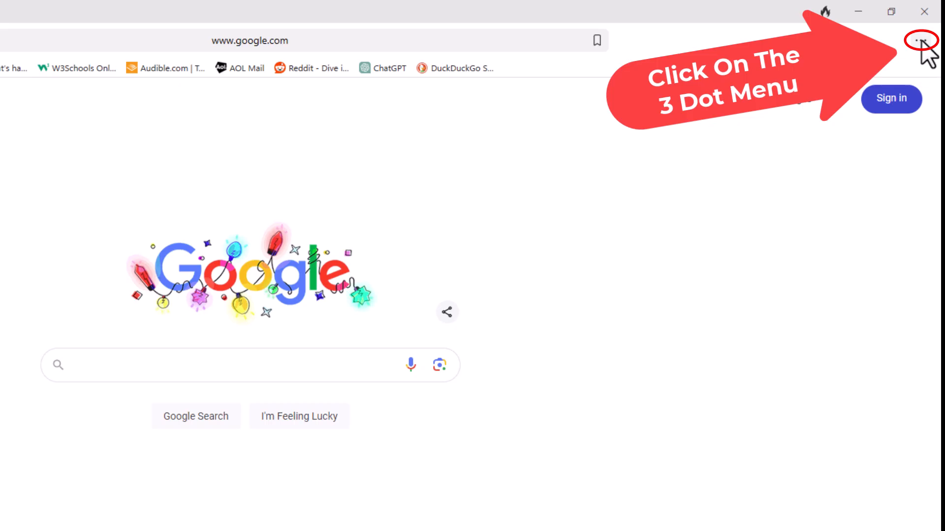
Open Settings from the three-dot main menu into a new tab
{"action": "left_click", "coordinate": [920, 41]}
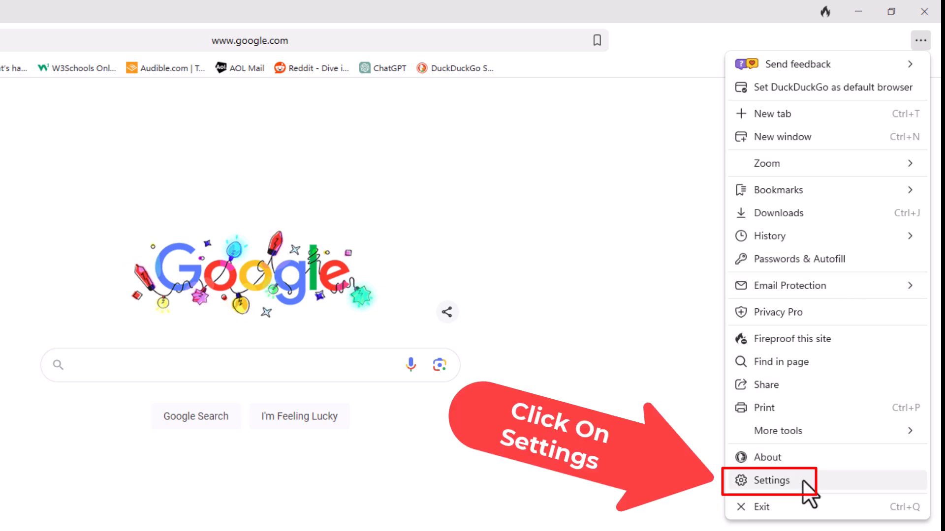
{"action": "left_click", "coordinate": [769, 481]}
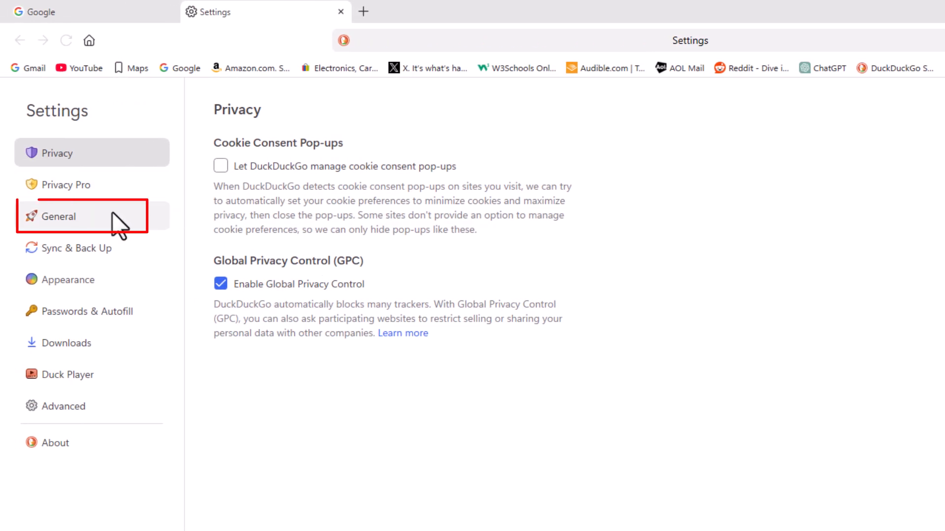
Switch to the General section showing the homepage set to youtube.com
{"action": "left_click", "coordinate": [60, 216]}
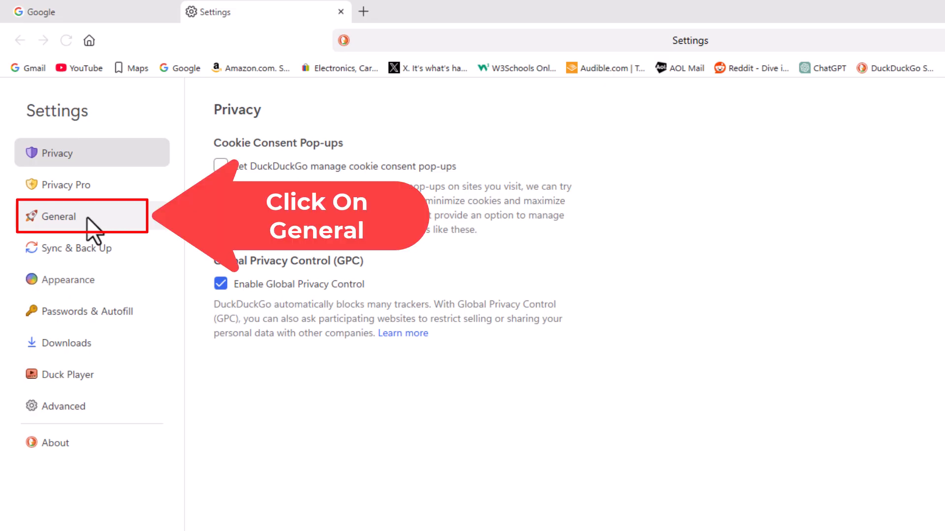
{"action": "left_click", "coordinate": [60, 217]}
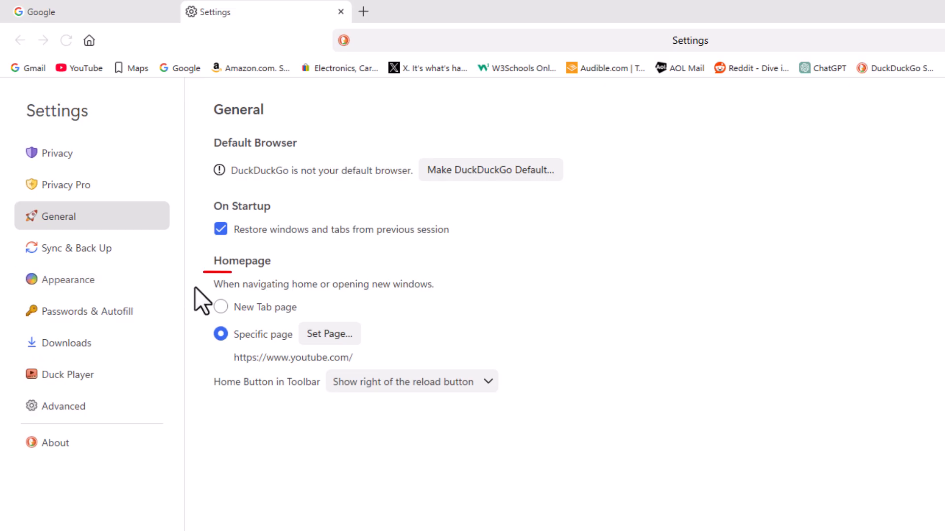
{"action": "mouse_move", "coordinate": [210, 355]}
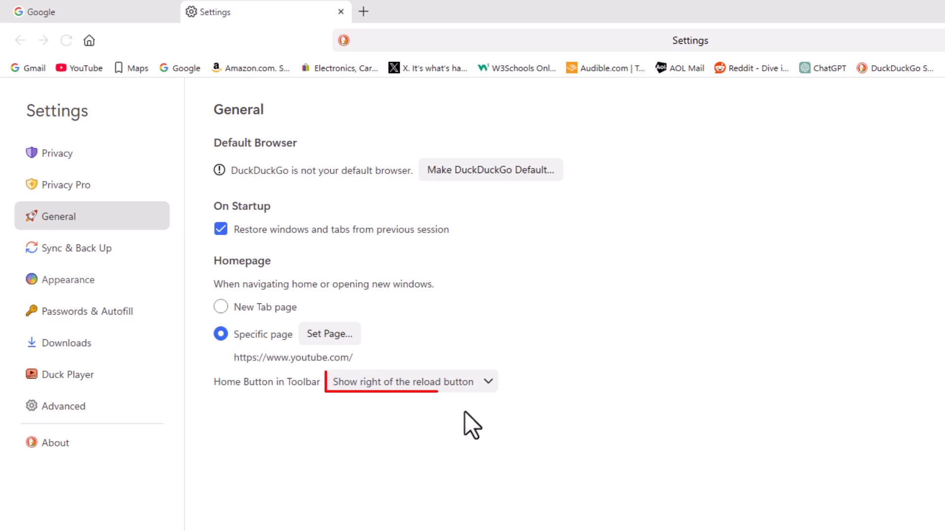
{"action": "left_click", "coordinate": [412, 382]}
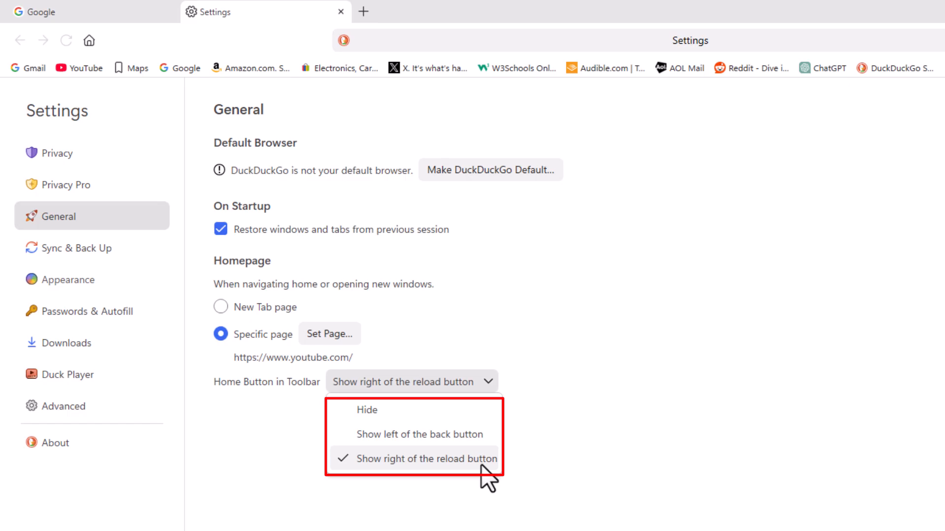
{"action": "mouse_move", "coordinate": [399, 474]}
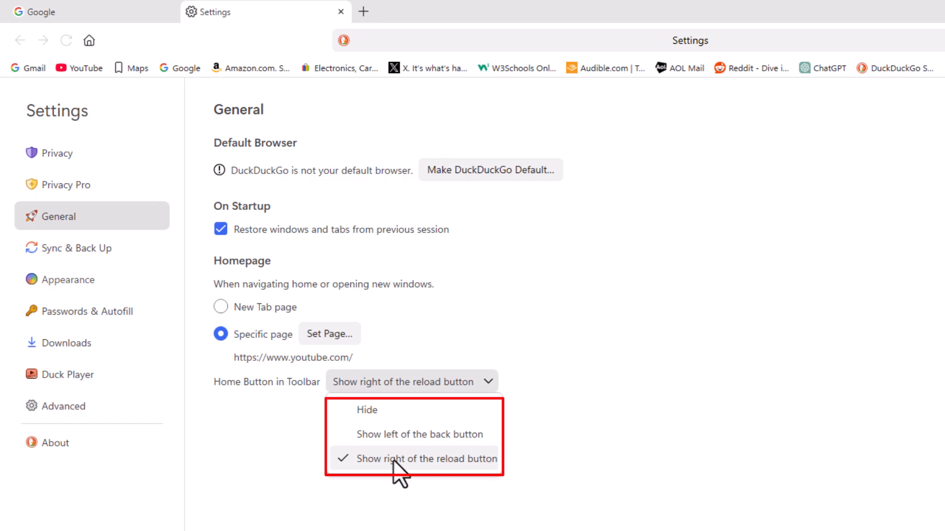
{"action": "mouse_move", "coordinate": [349, 480]}
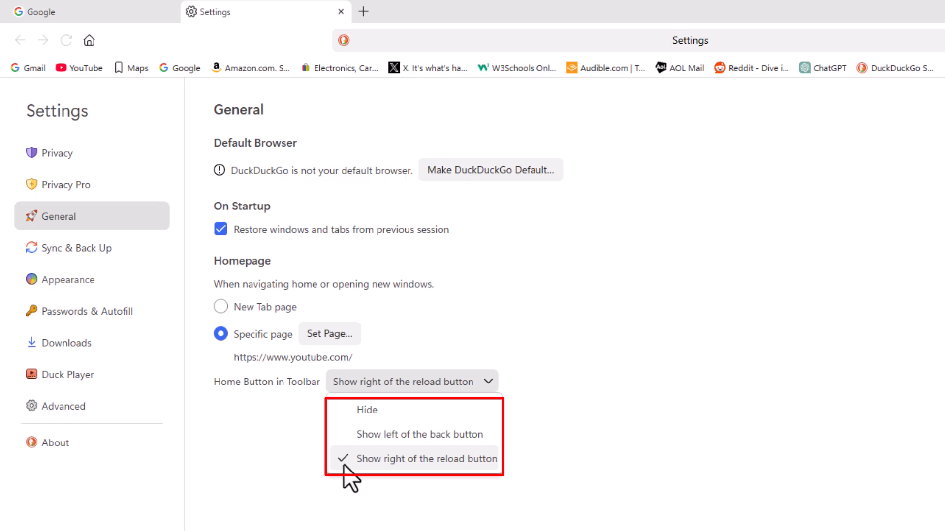
{"action": "left_click", "coordinate": [427, 459]}
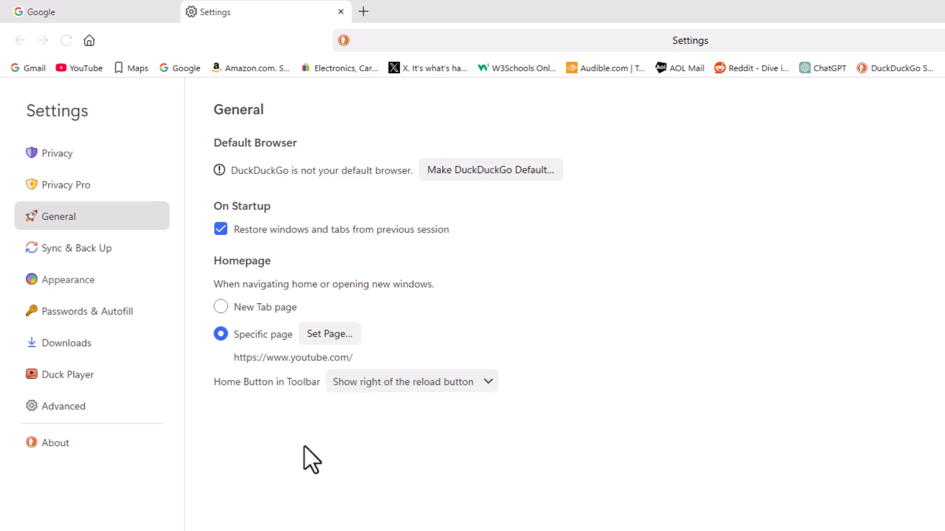
{"action": "mouse_move", "coordinate": [324, 438]}
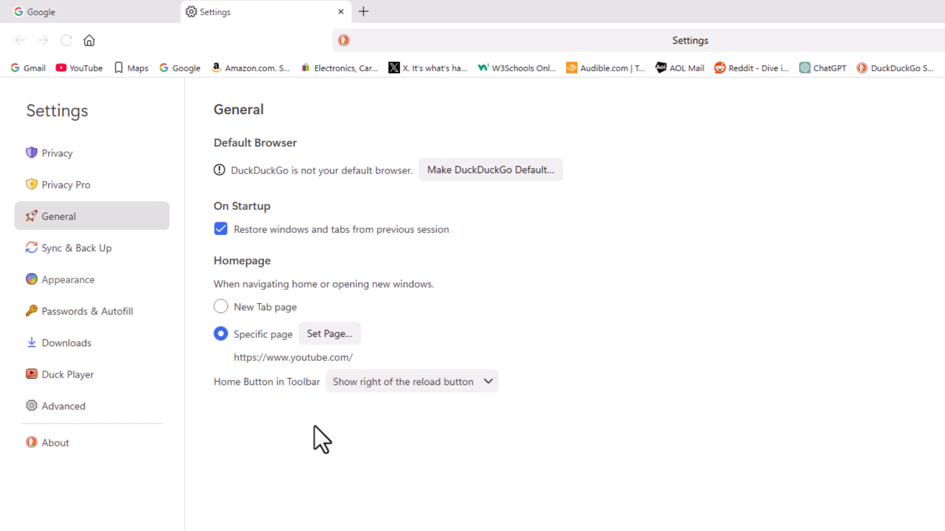
{"action": "mouse_move", "coordinate": [221, 388]}
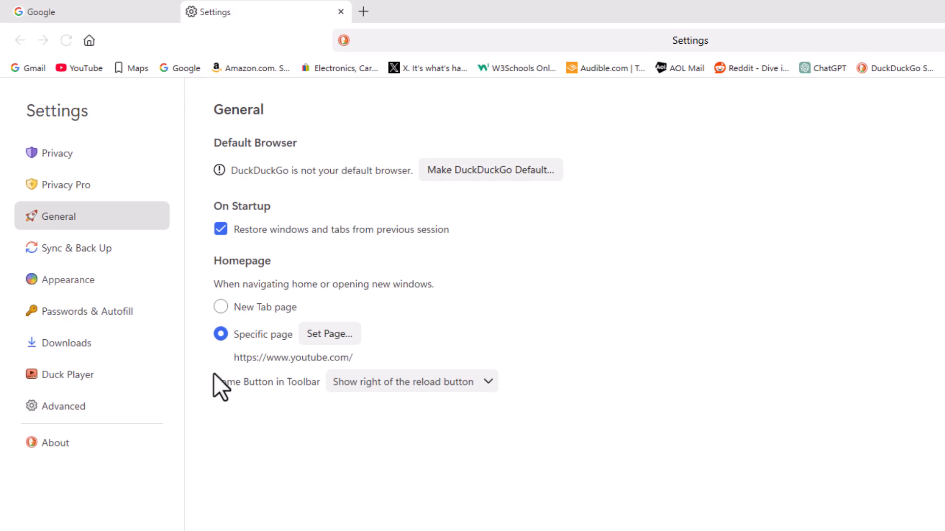
{"action": "mouse_move", "coordinate": [202, 355]}
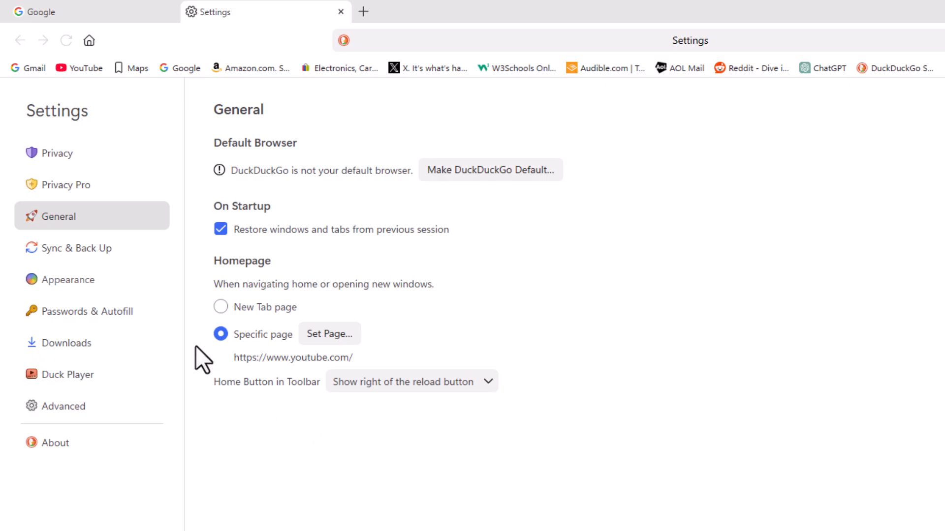
{"action": "left_click", "coordinate": [221, 334]}
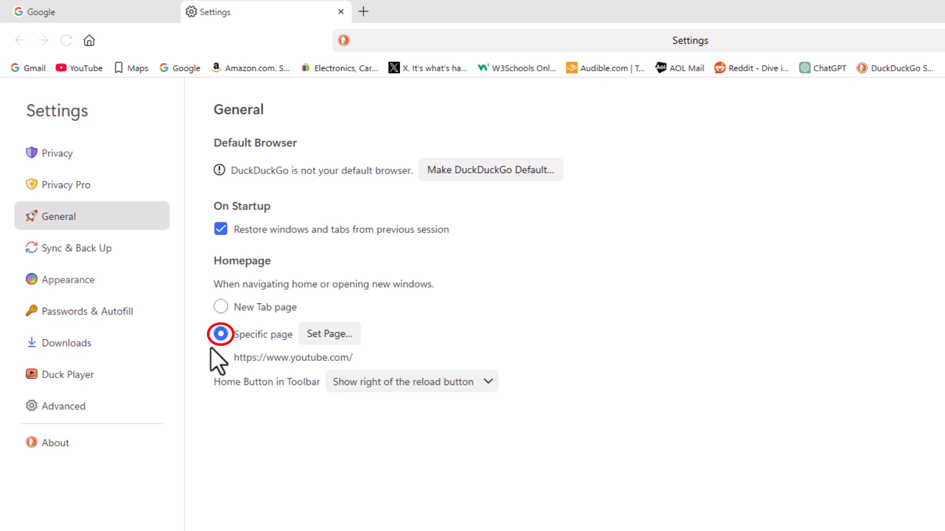
{"action": "mouse_move", "coordinate": [272, 335]}
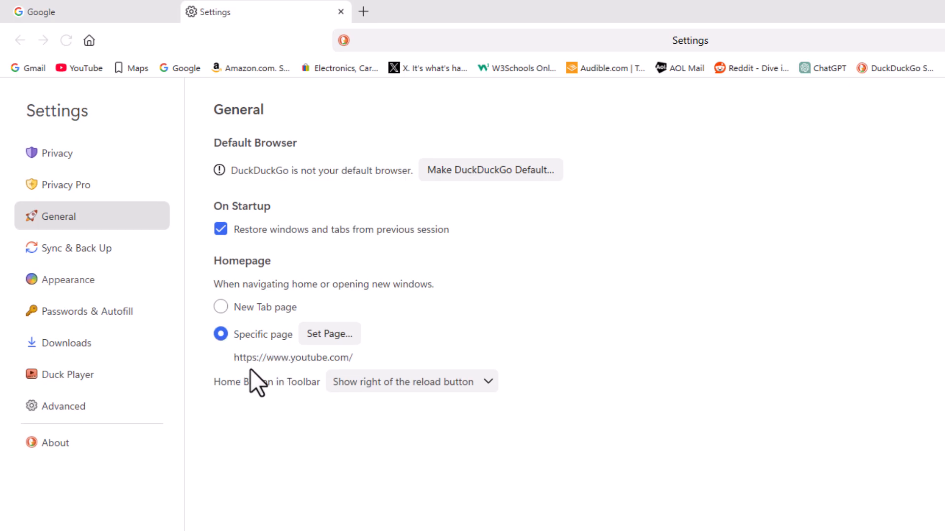
{"action": "mouse_move", "coordinate": [293, 380]}
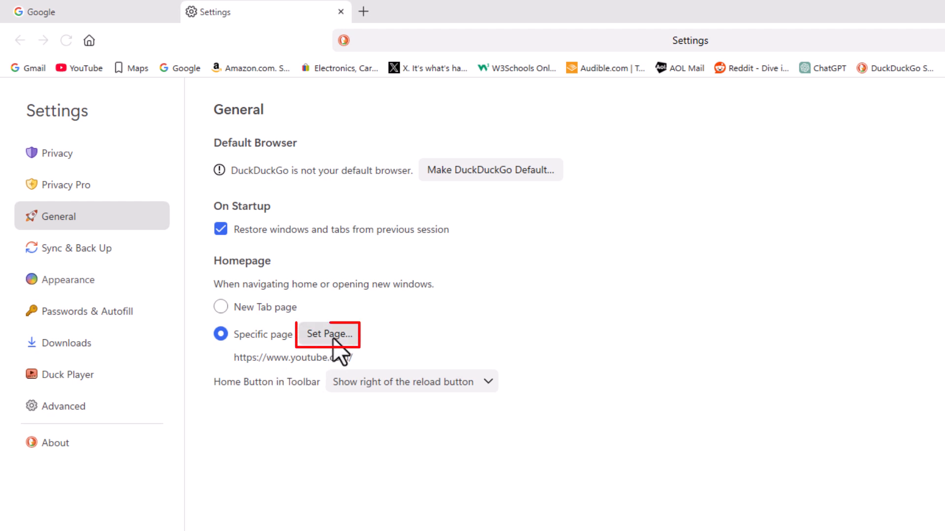
{"action": "left_click", "coordinate": [329, 334]}
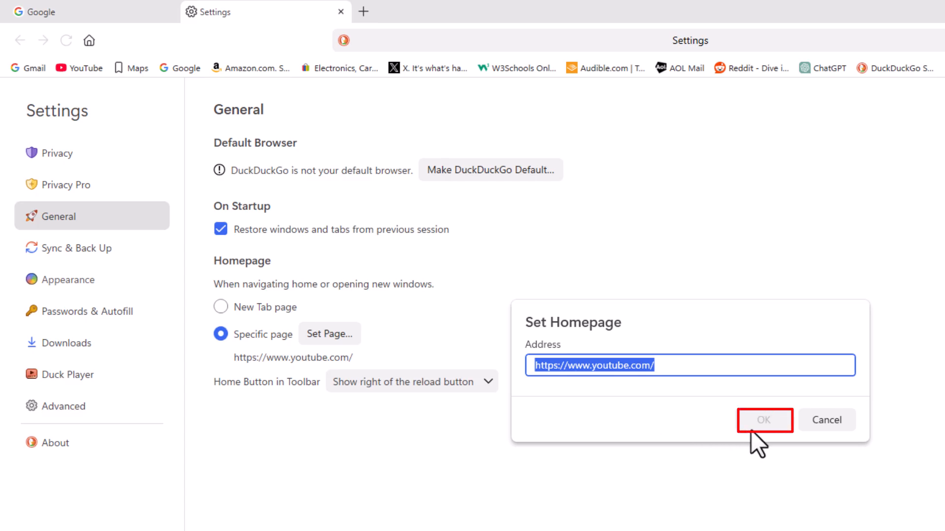
{"action": "left_click", "coordinate": [764, 420]}
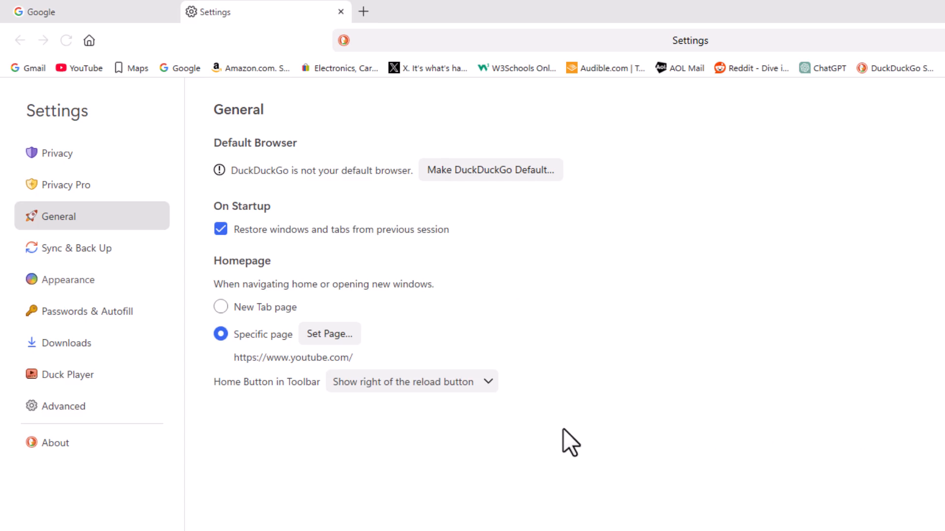